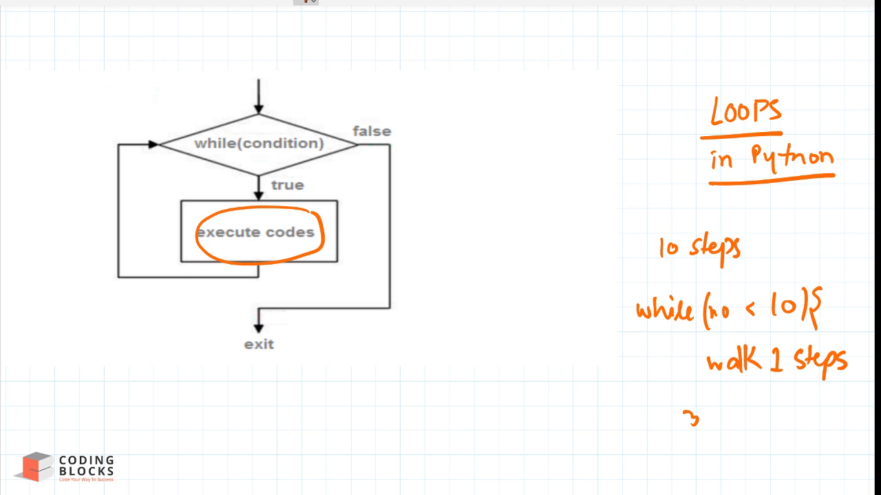
Write the initialisation no = 1 beside the whiteboard's while-loop flowchart
text(no = 1)
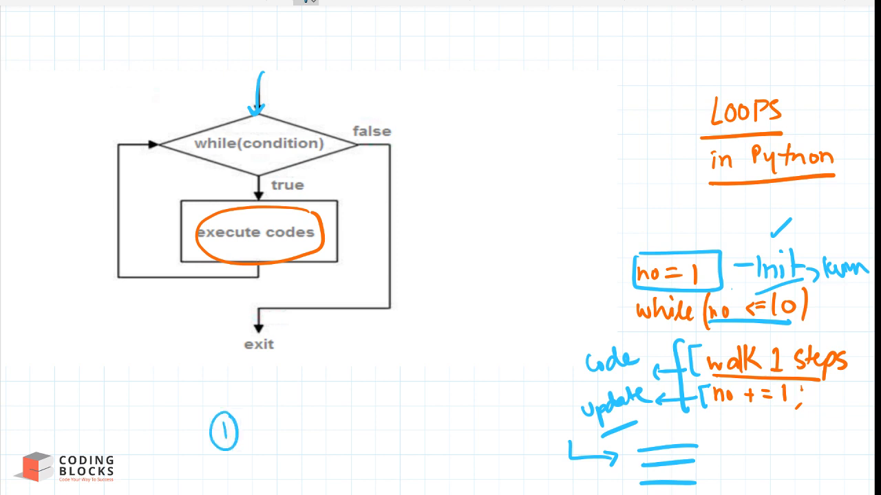
Begin the loop cell under Loops in Python with n = 10, i = 1 and while
text(while)
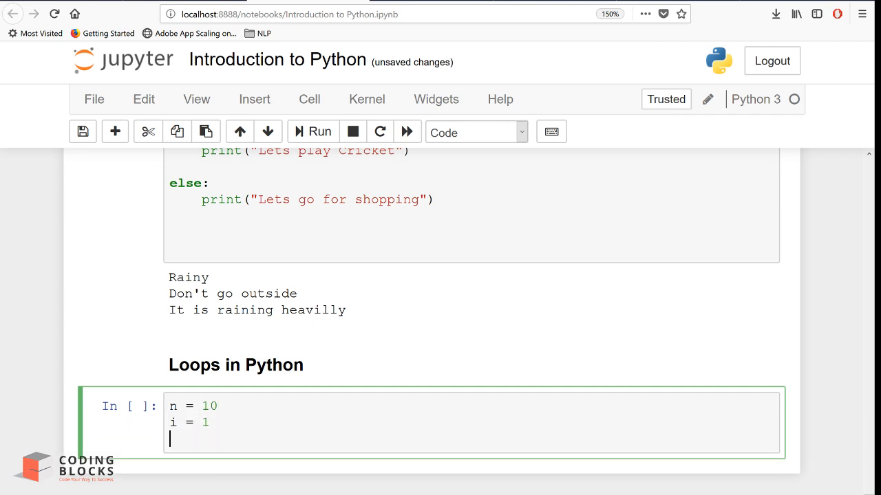
Write the while i<=n loop printing each Step and Loop Finished, then run it
text(while(i)
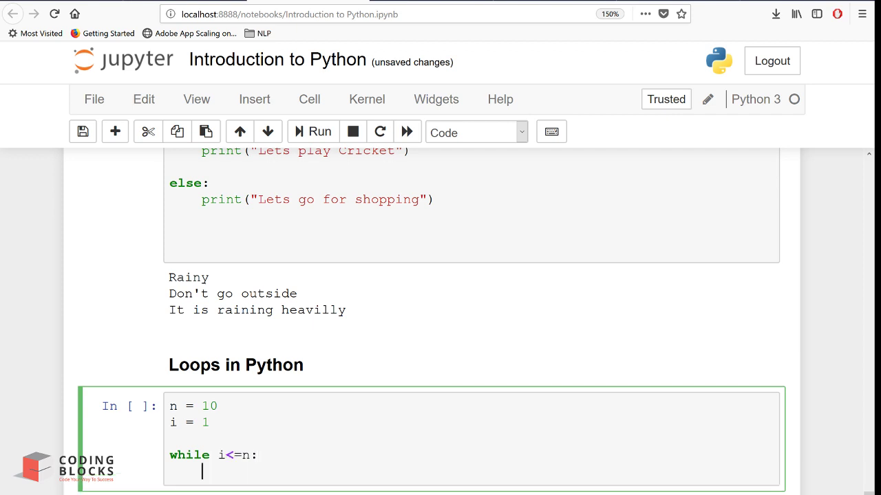
text(print("Step)
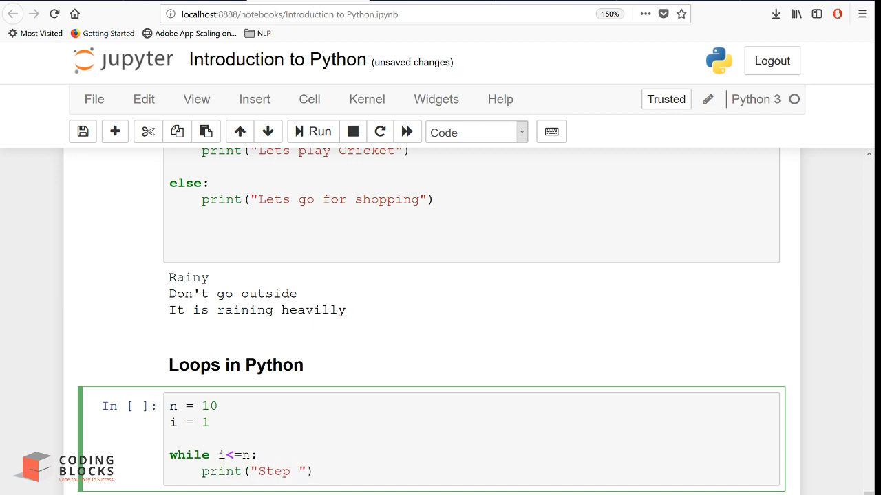
text(+)
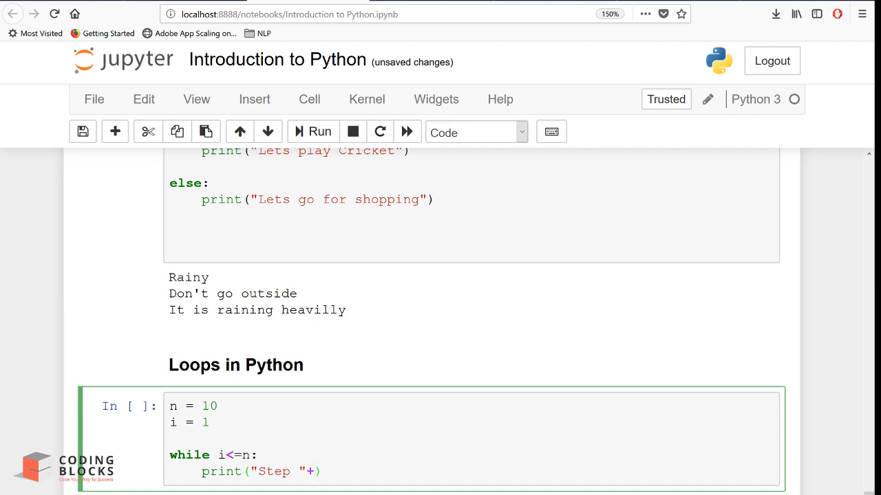
text(str(i))
text(print("Loop Fini)
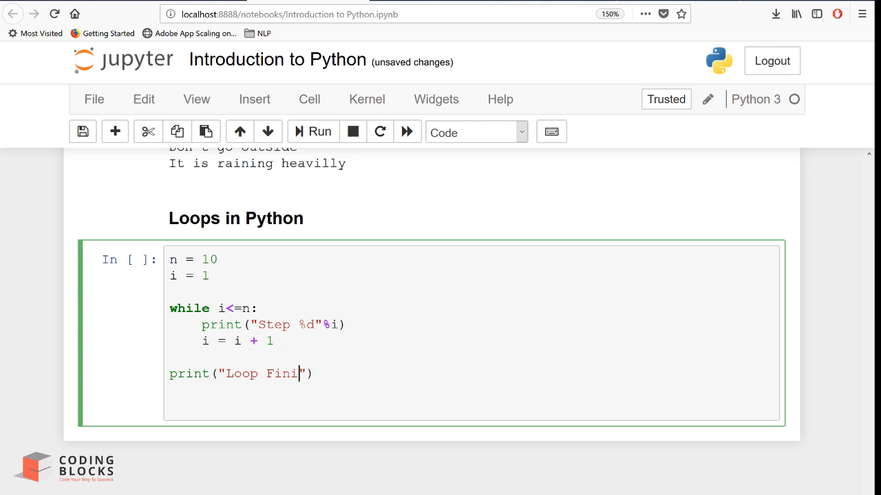
text(shed)
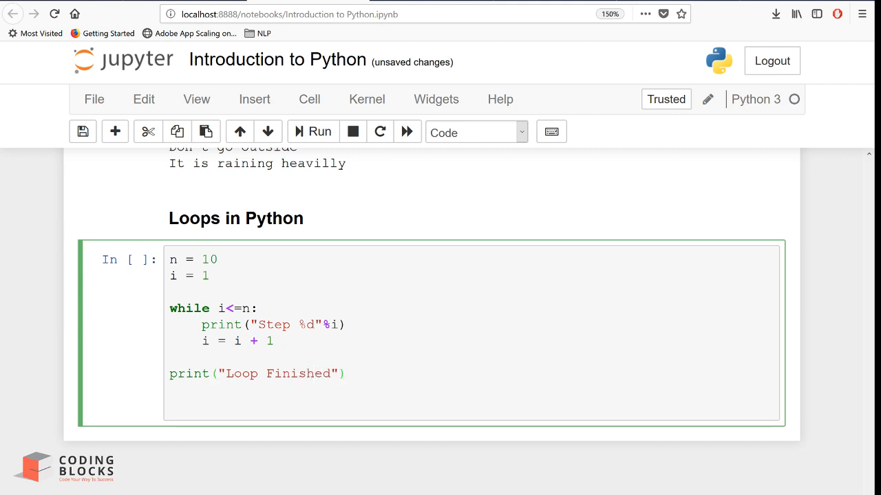
click(312, 131)
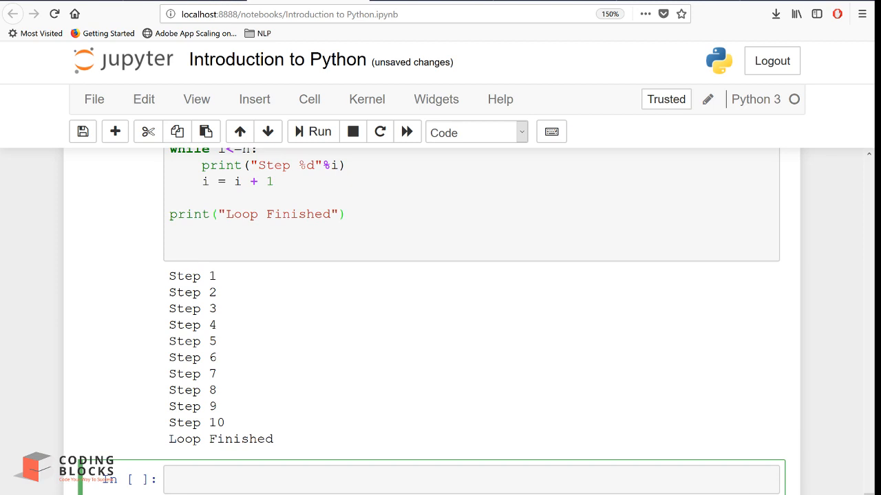
Scroll through the Step 1–10 and Loop Finished output
scroll(up, 3)
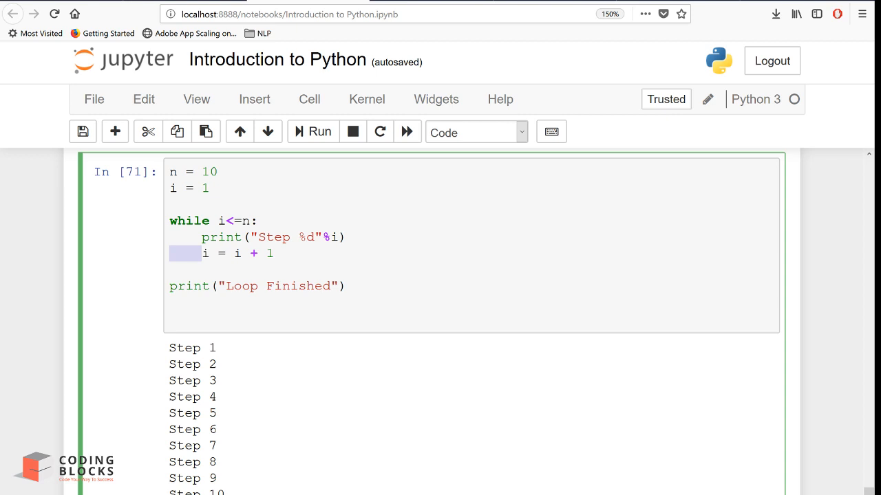
scroll(down, 3)
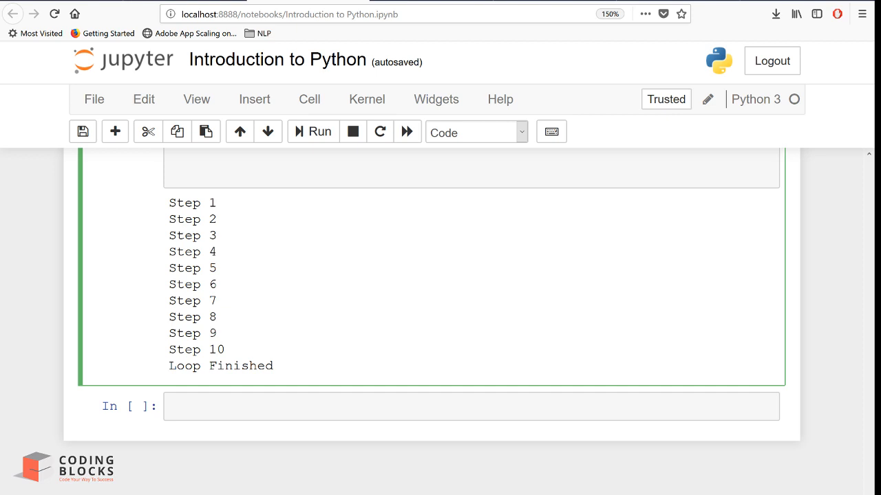
Replace a stray 'for' with print(range(1,10)), run it, then begin a for loop
text(for)
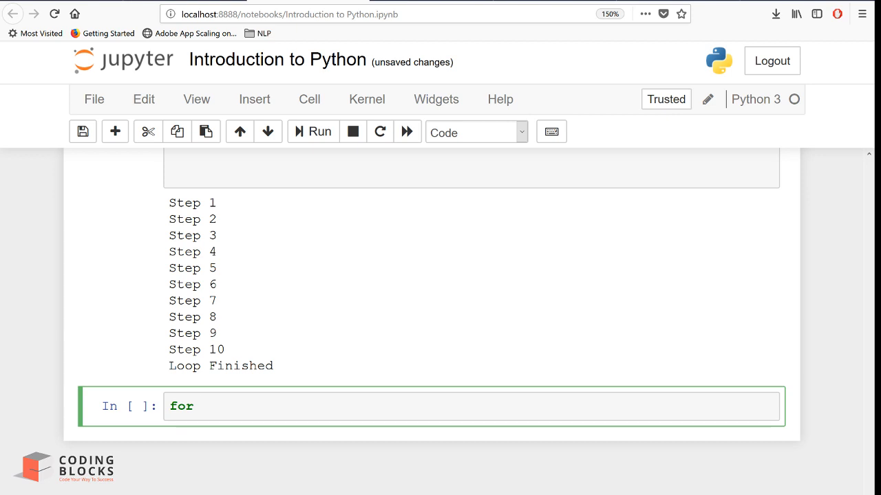
double_click(181, 406)
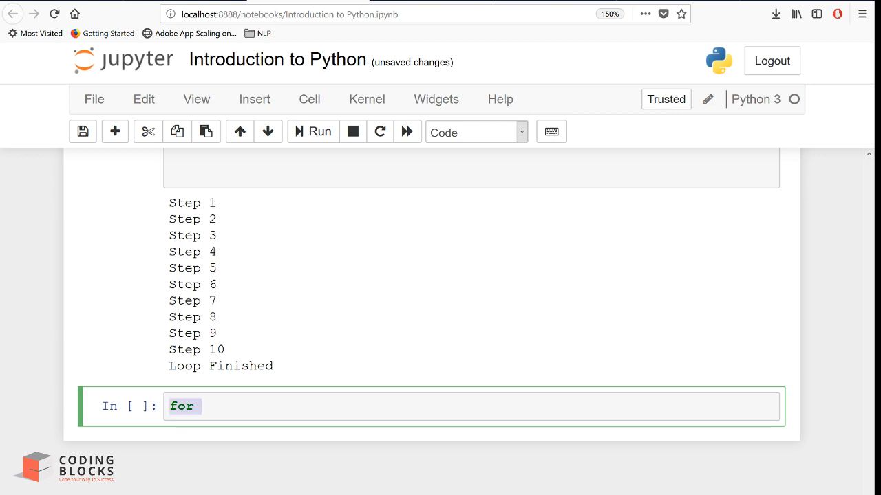
key(Backspace)
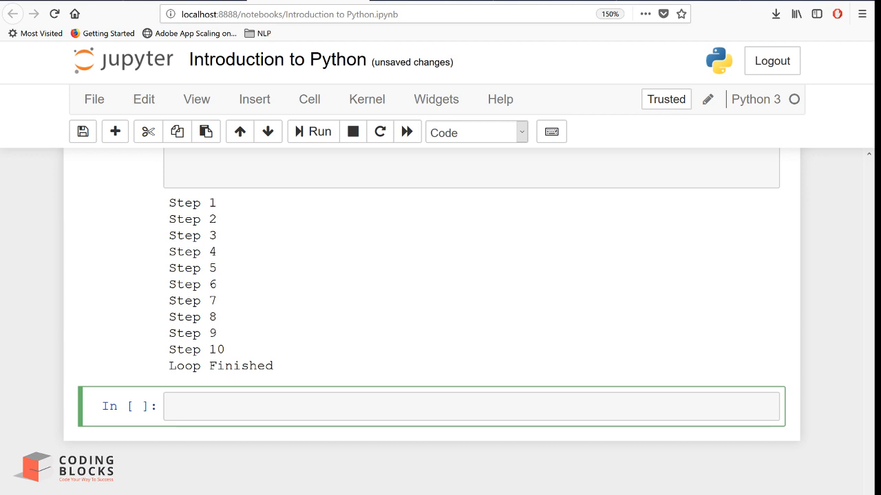
text(range())
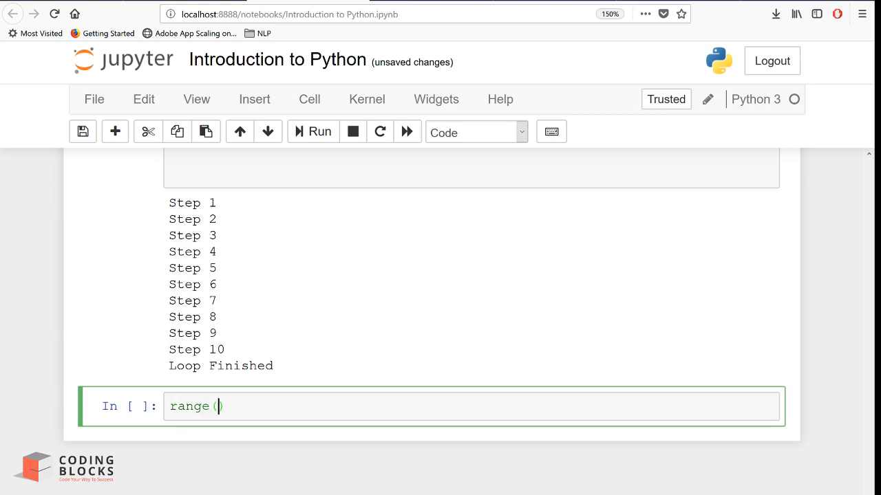
text(print()
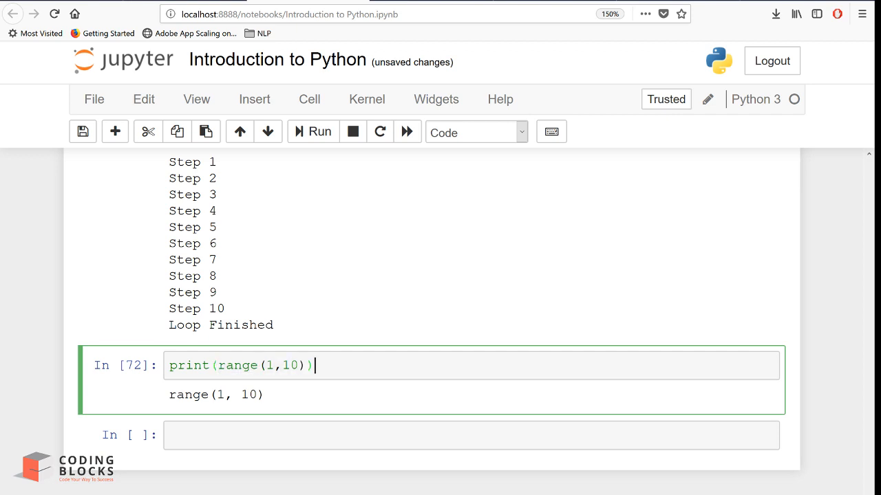
text(for)
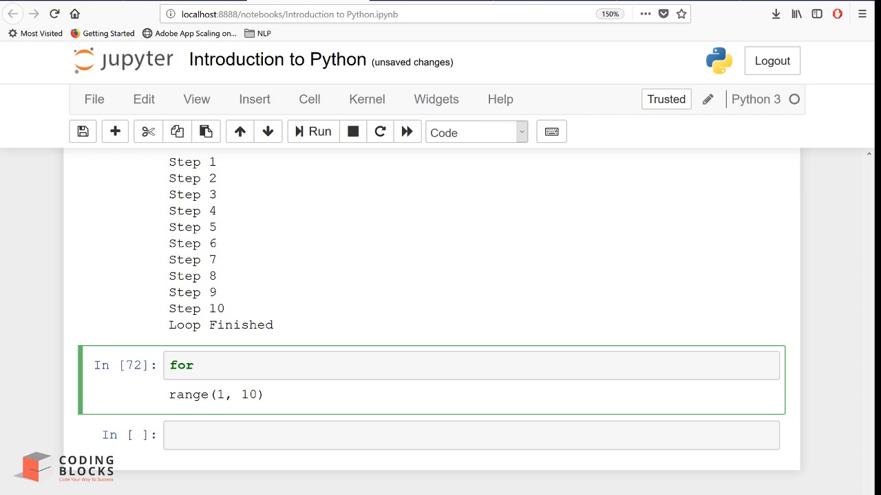
Write for i in range(1,10): print(i,end=","), then add step 2 to range
text(i in)
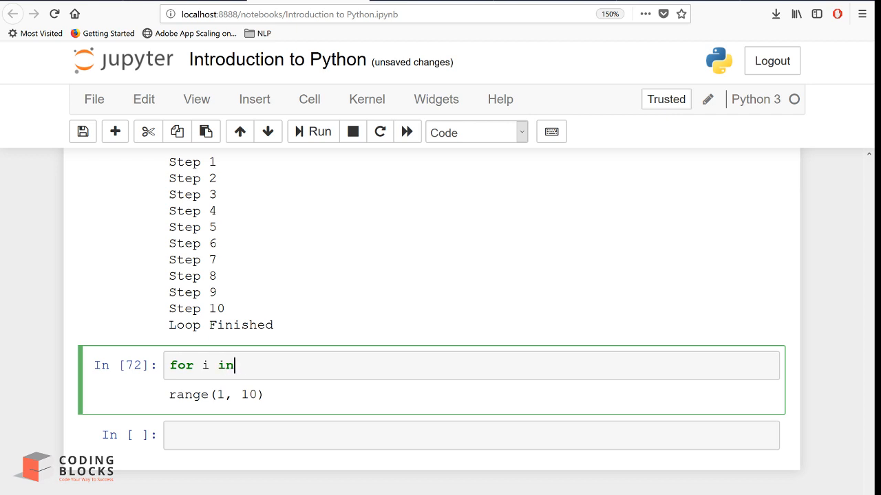
text(range(1,10):)
text(print)
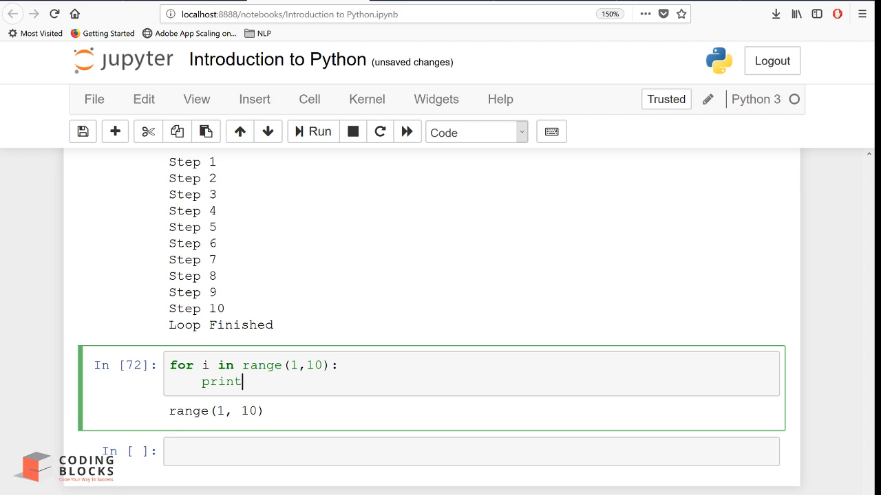
text((i,end=",)
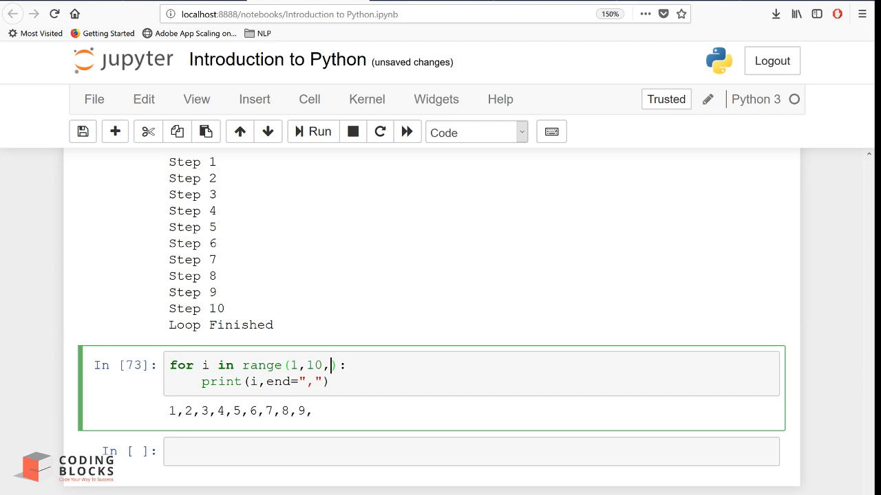
text(2)
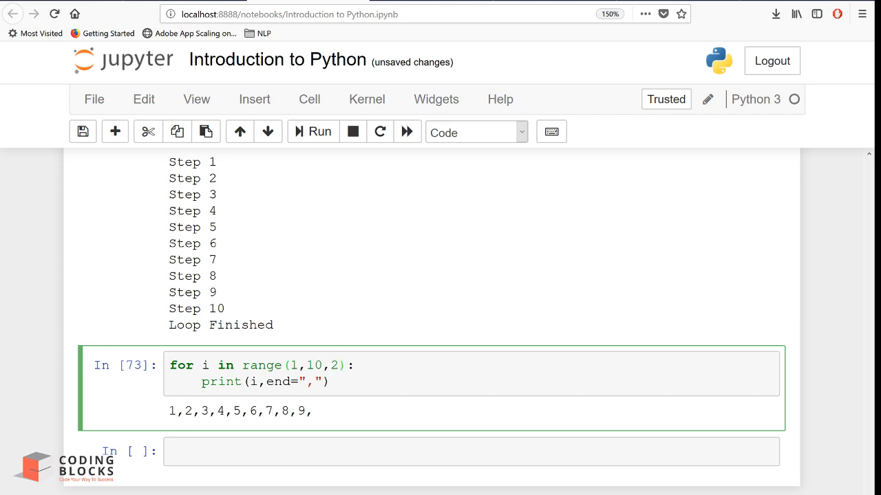
Run the range(1,10,2) cell to print 1,3,5,7,9 and scroll down
click(313, 131)
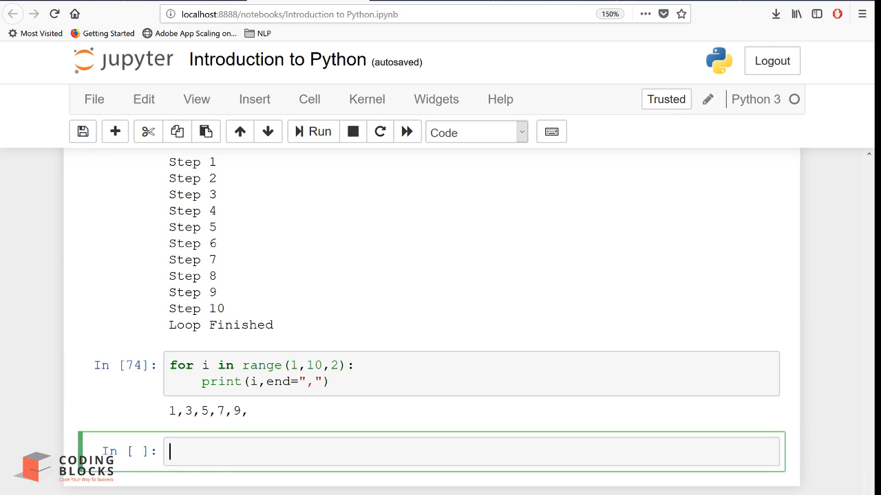
scroll(down, 3)
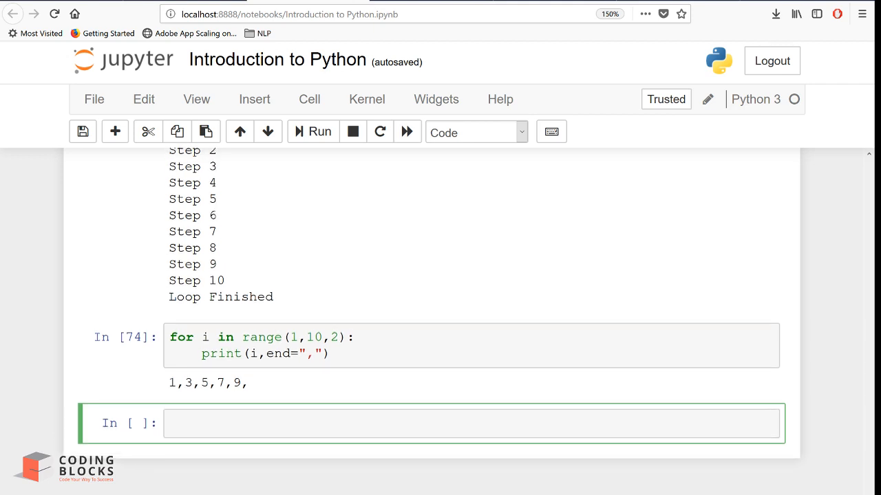
Enter no = 10, ans = 1 and a for i in range(1,11) loop multiplying ans
text(no =)
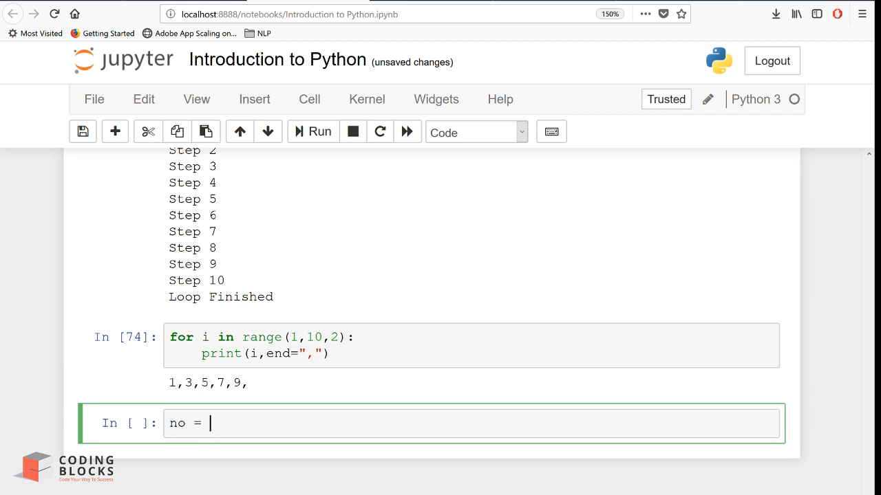
text(10)
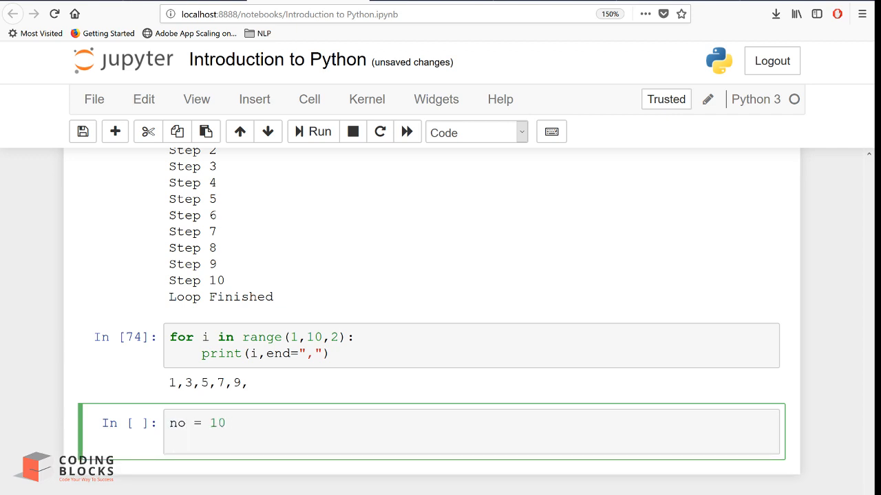
scroll(down, 3)
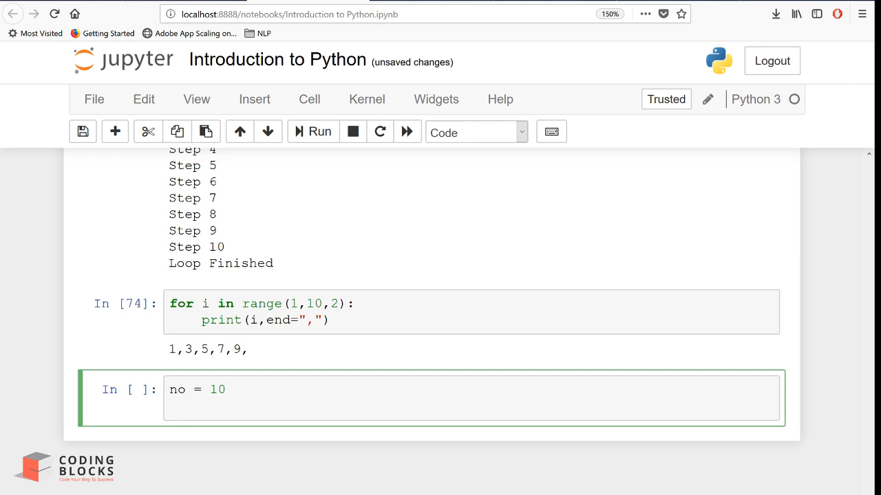
text(ans = 1)
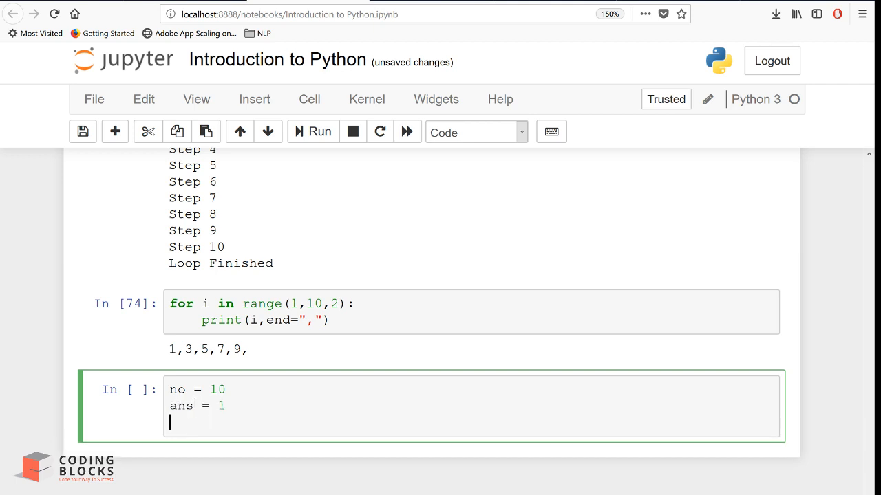
text(for i in range())
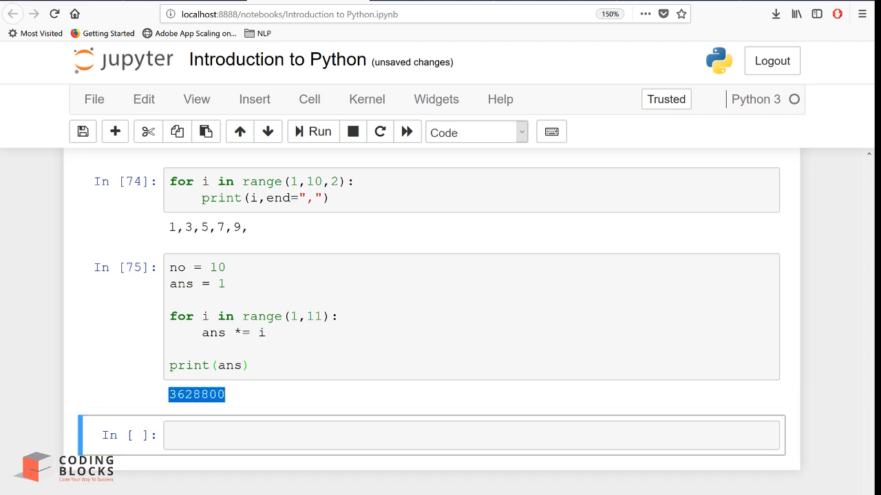
click(316, 316)
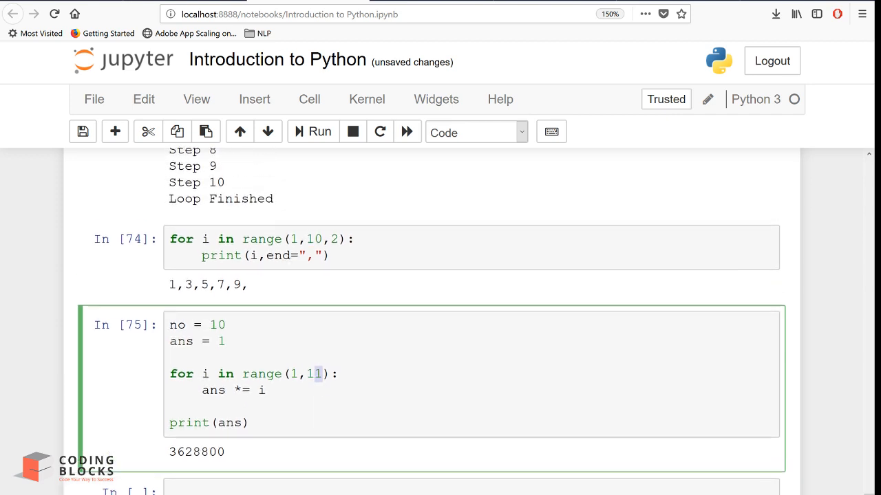
scroll(down, 3)
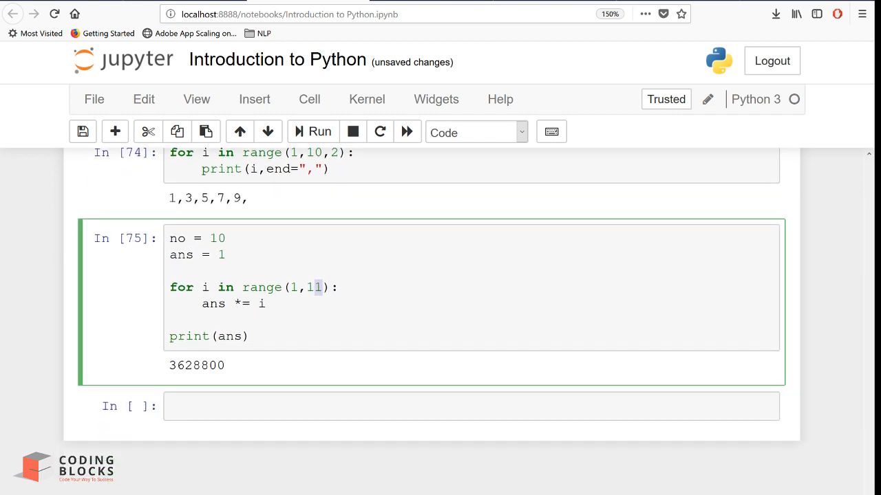